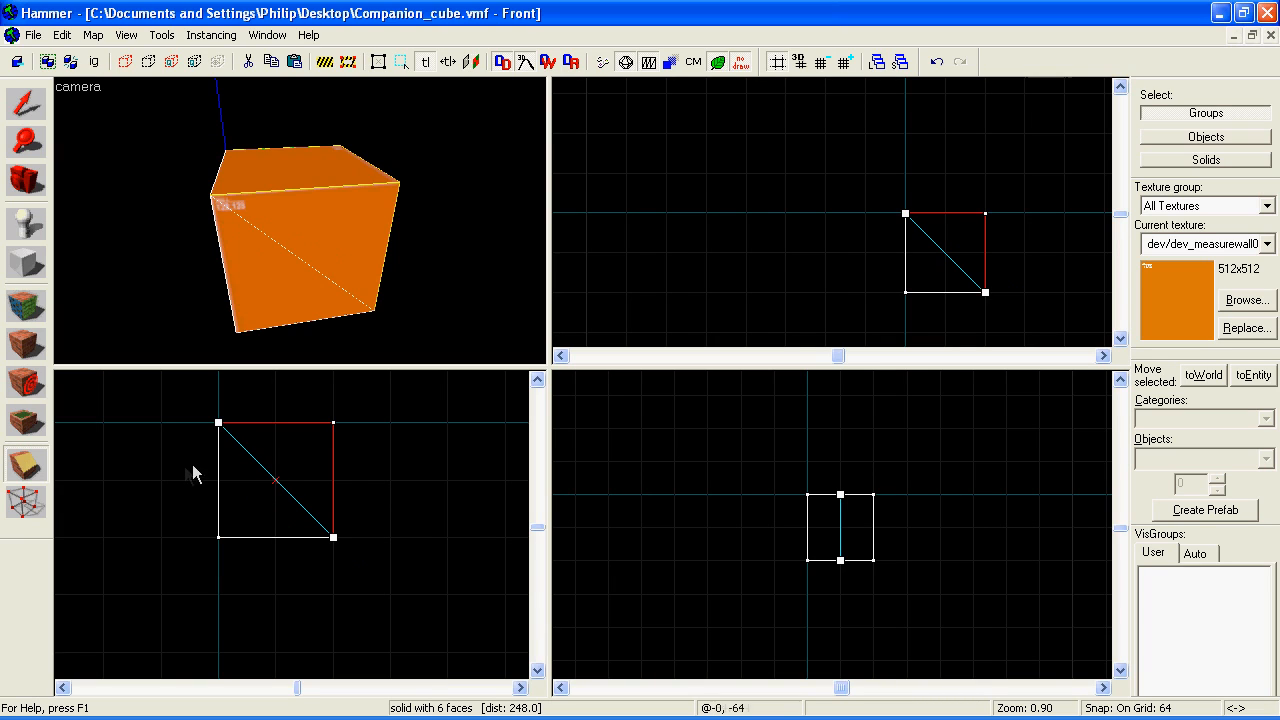
{"action": "mouse_move", "coordinate": [280, 544]}
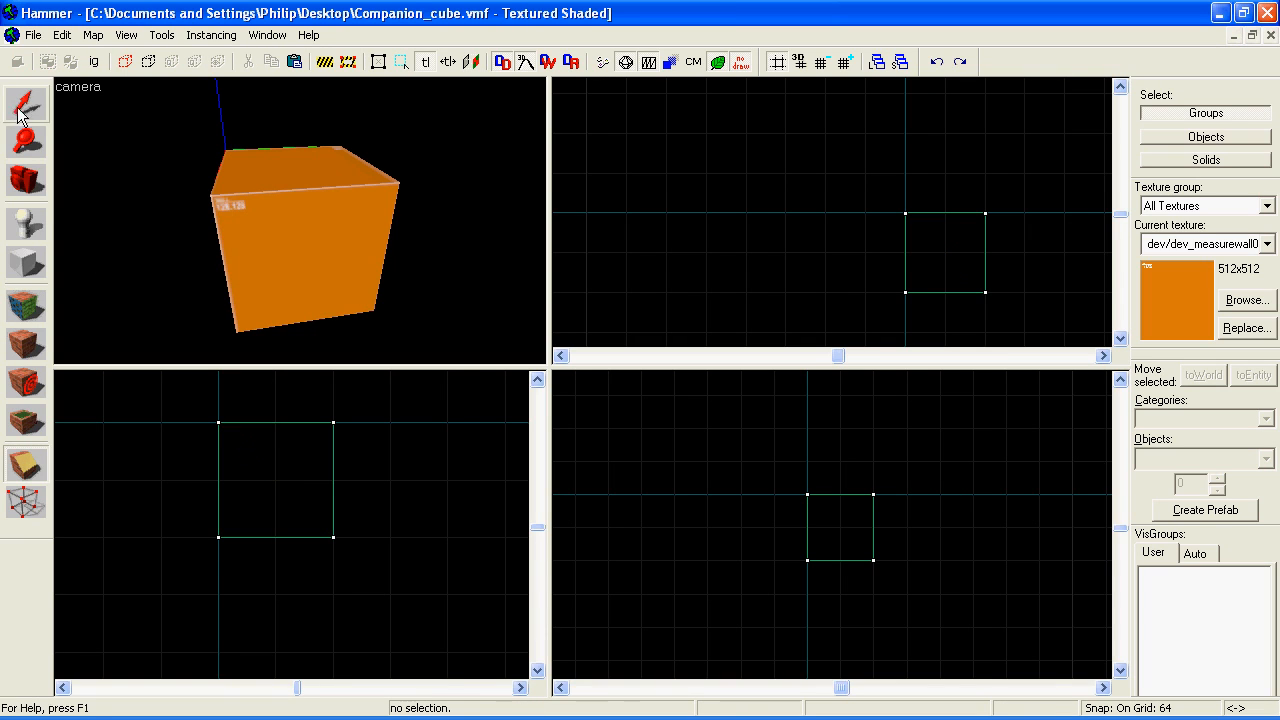
Tie the stair brushes to an entity of class func_detail and apply the default settings.
{"action": "left_click", "coordinate": [840, 528]}
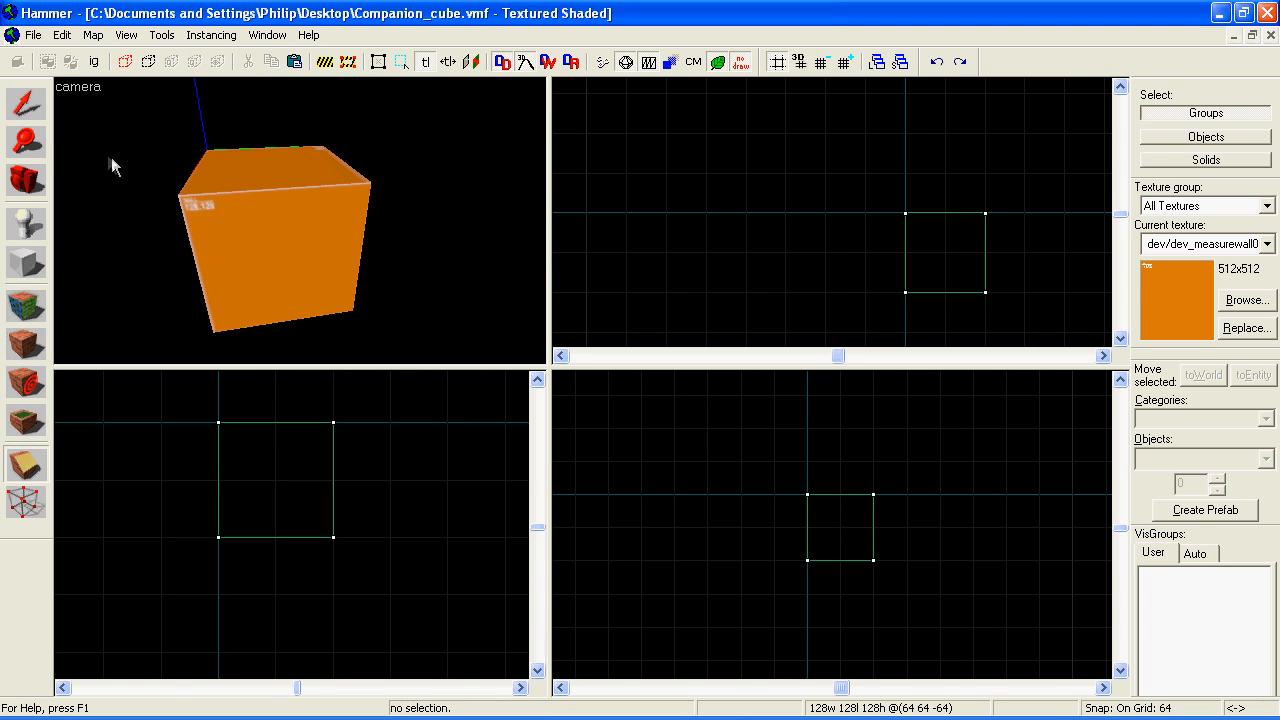
{"action": "left_click", "coordinate": [24, 464]}
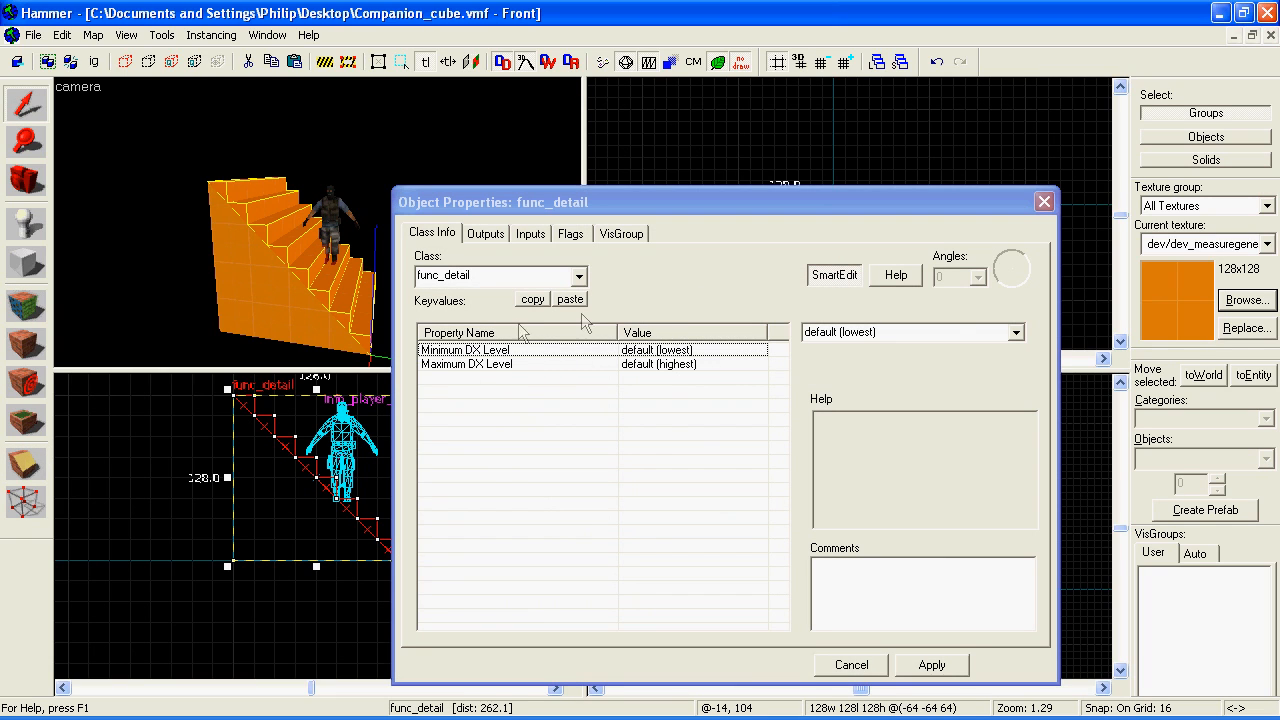
{"action": "left_click", "coordinate": [850, 664]}
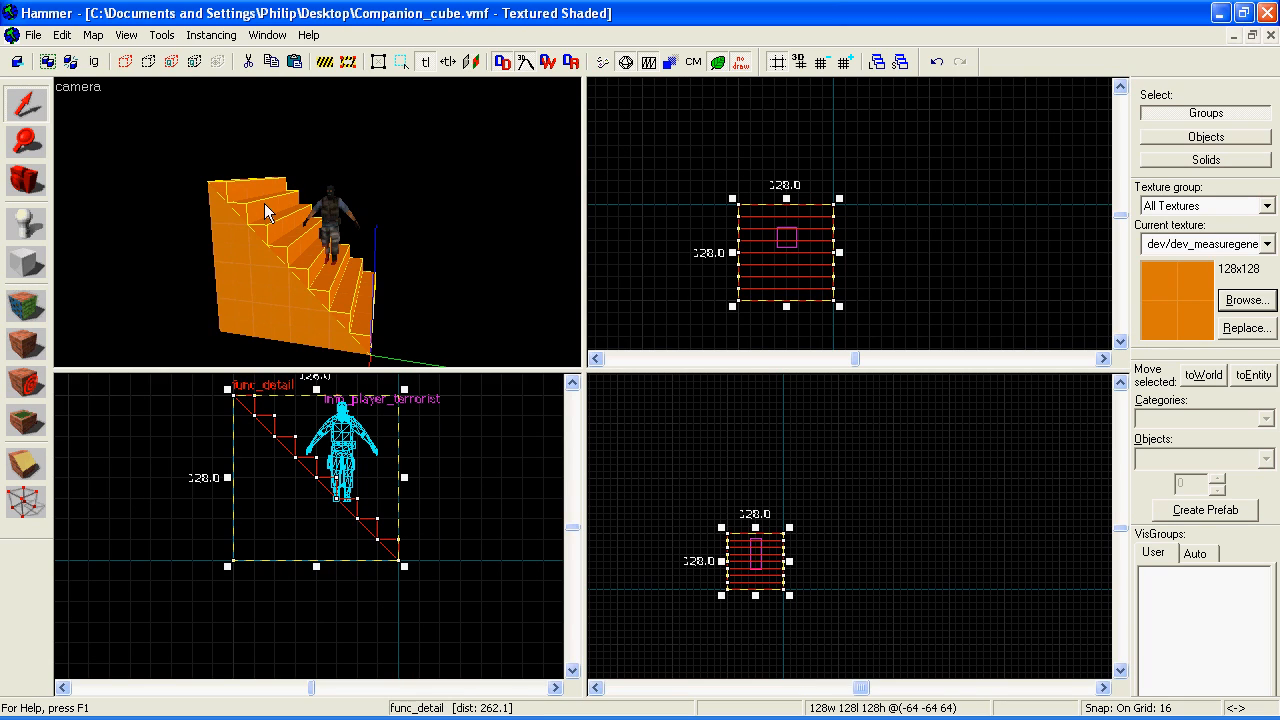
{"action": "mouse_move", "coordinate": [370, 216]}
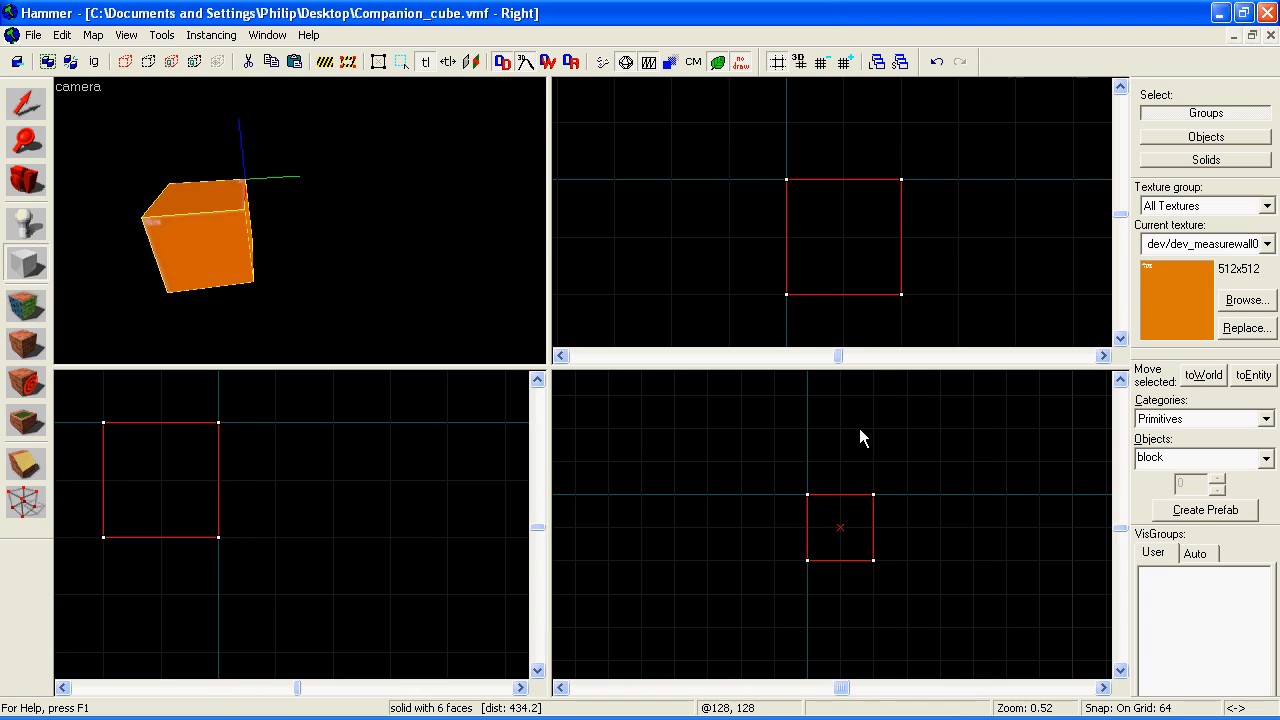
Drag the block's top corner vertex far to the right, turning it into a sloped wedge.
{"action": "left_click", "coordinate": [28, 504]}
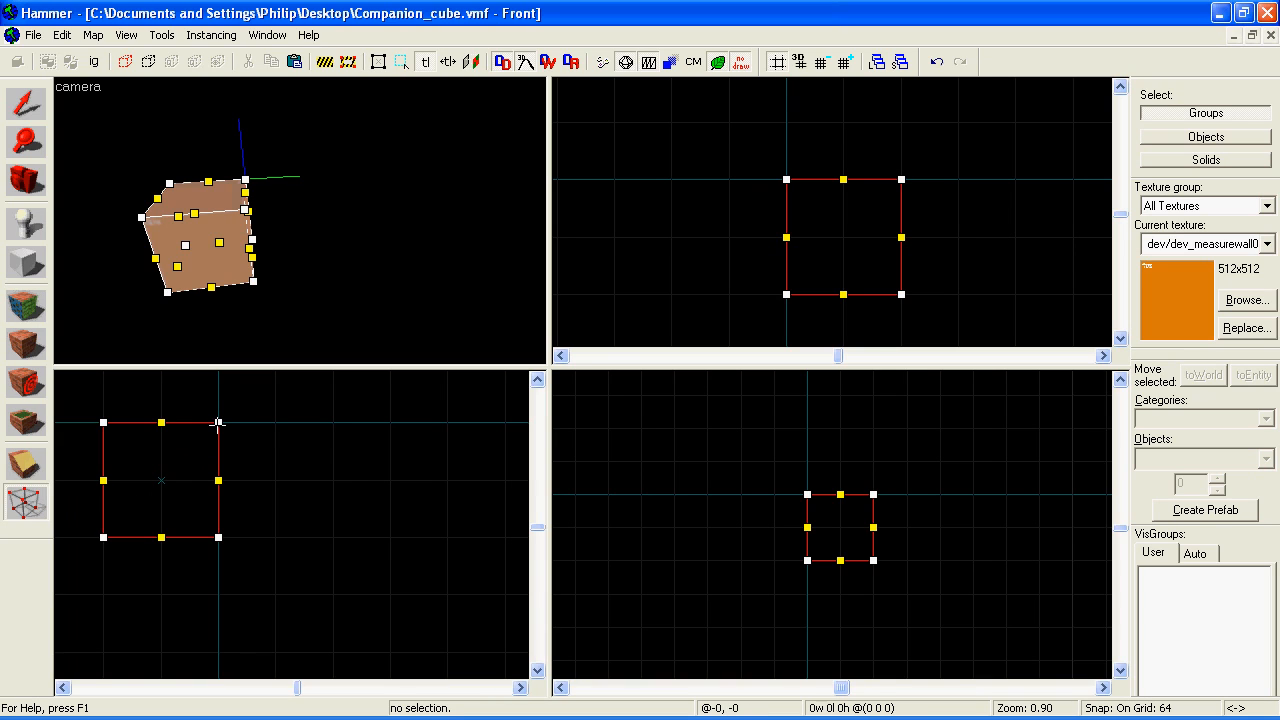
{"action": "left_click_drag", "start_coordinate": [218, 422], "coordinate": [446, 422]}
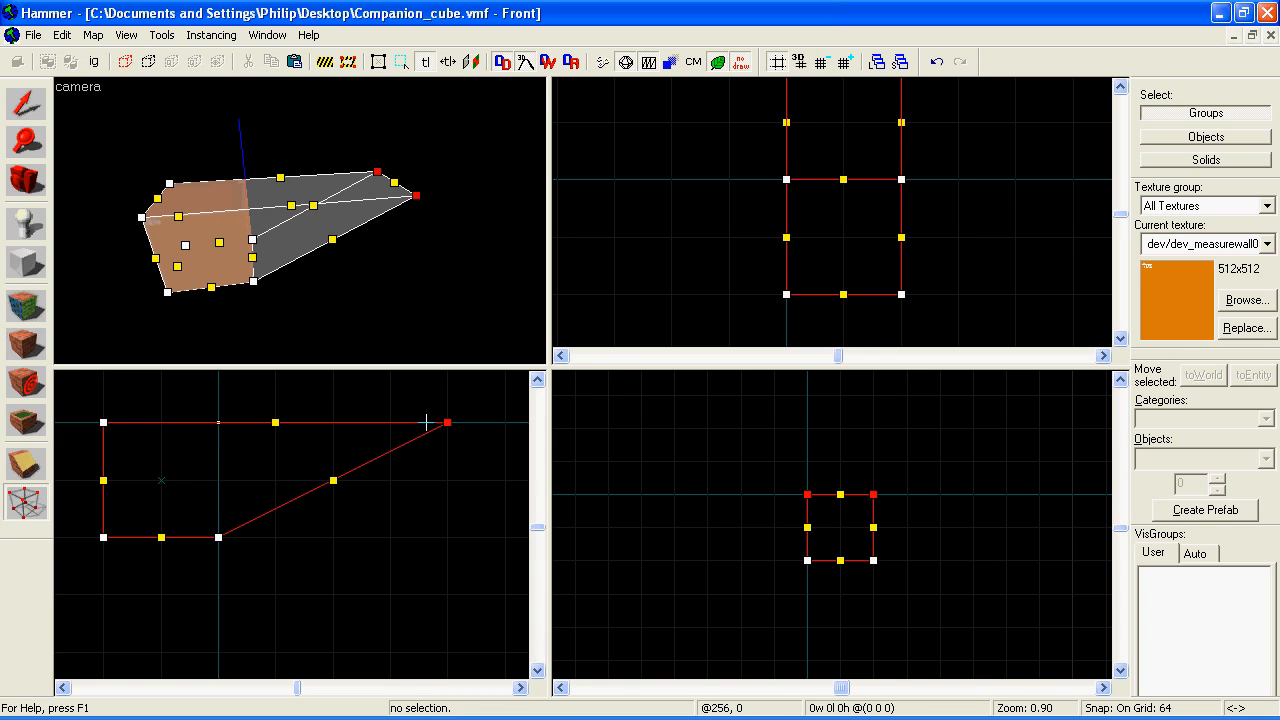
{"action": "mouse_move", "coordinate": [448, 470]}
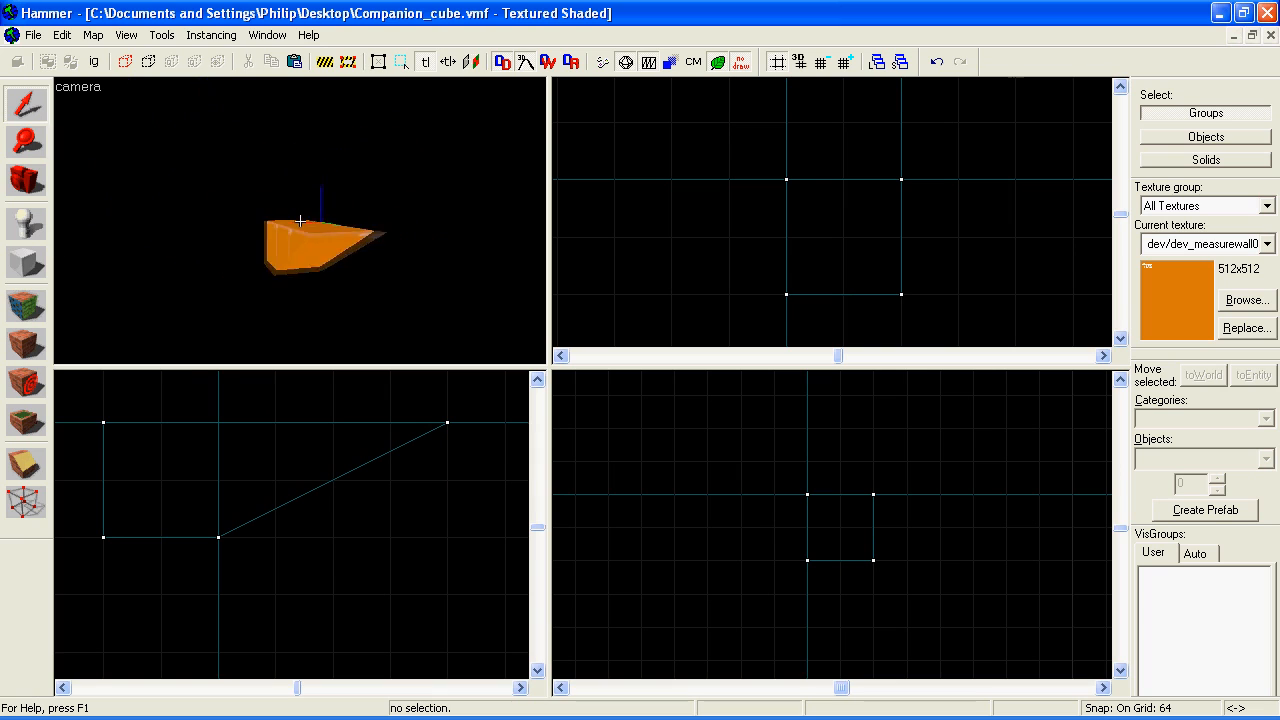
{"action": "left_click", "coordinate": [304, 232]}
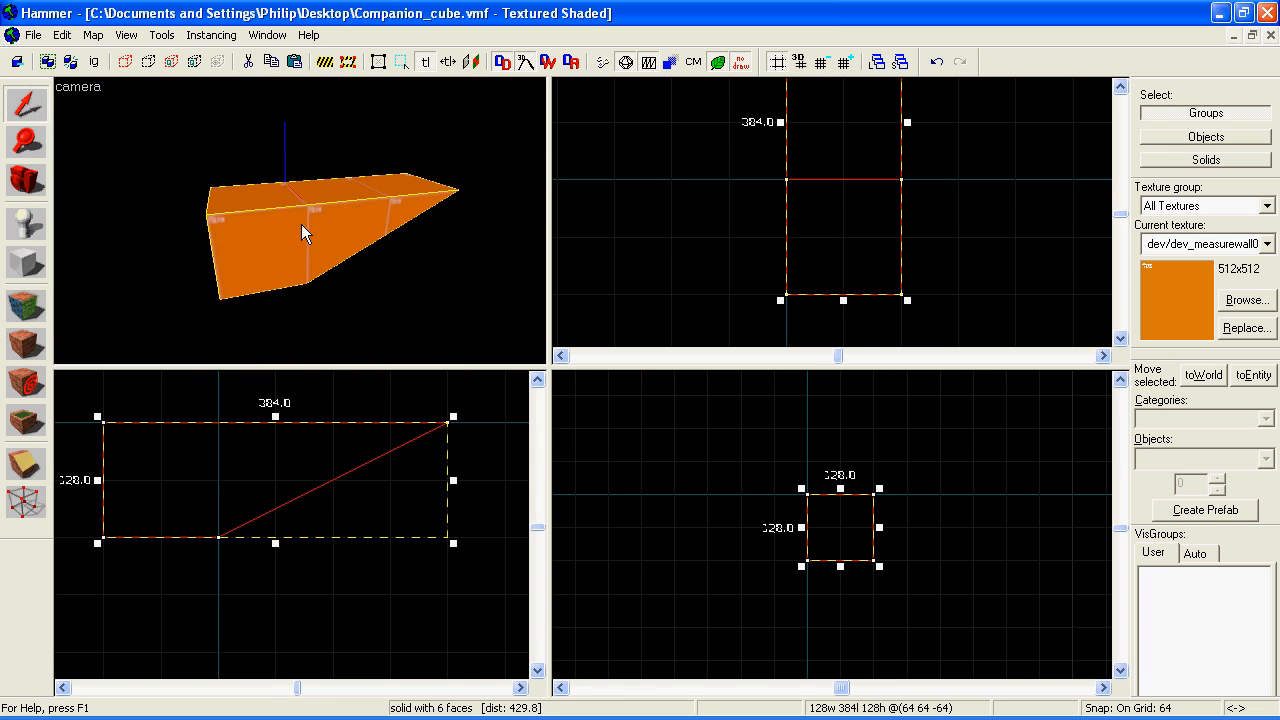
Split the wedge's top edges with the Vertex tool to add extra vertices.
{"action": "left_click", "coordinate": [24, 500]}
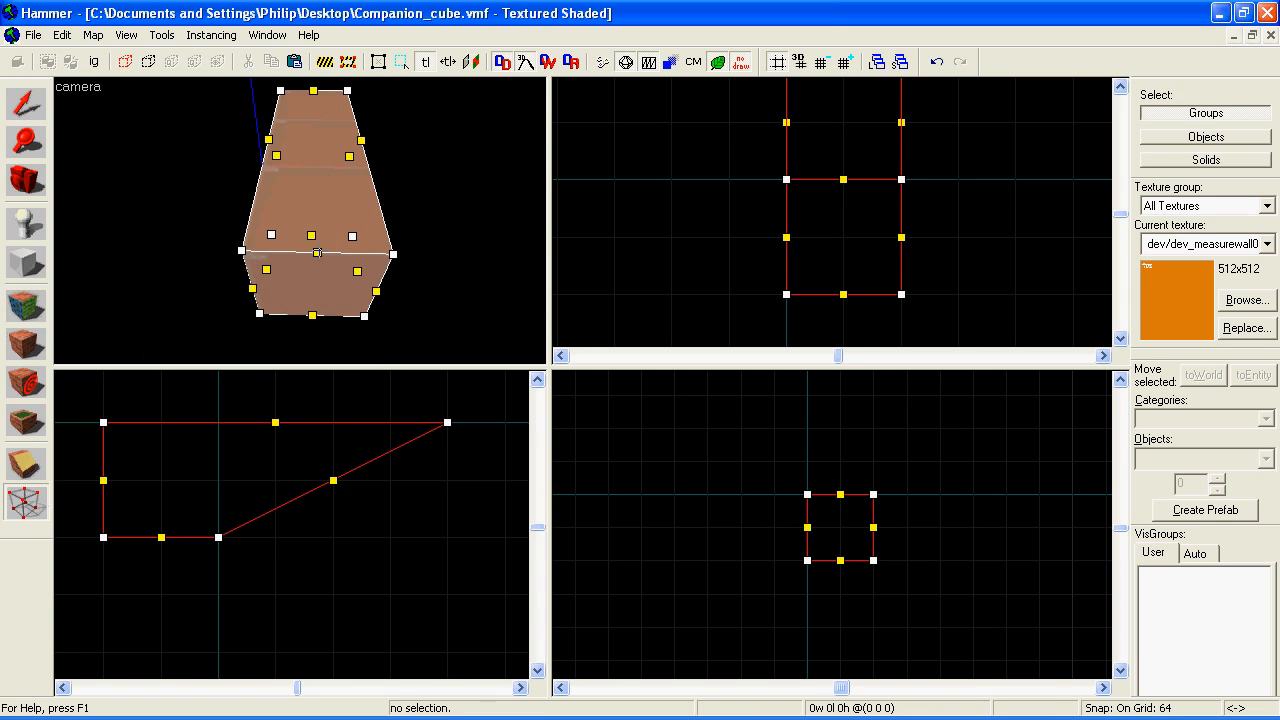
{"action": "left_click", "coordinate": [318, 252]}
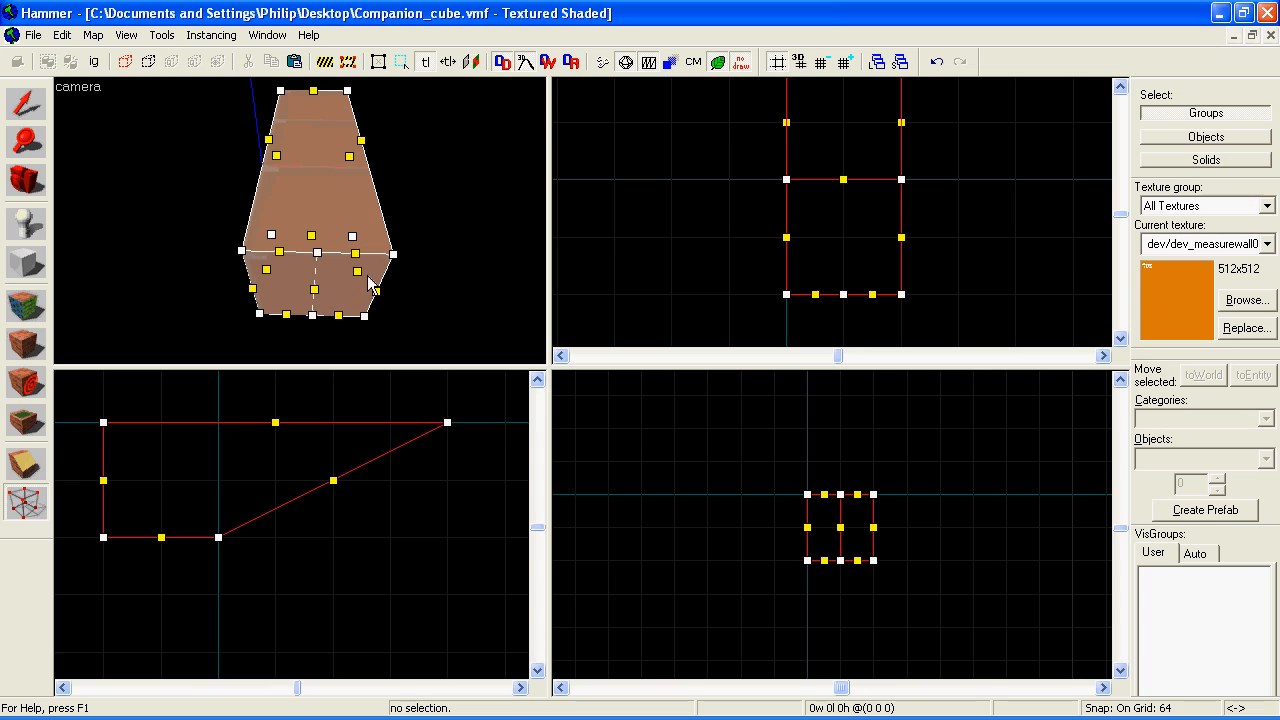
{"action": "left_click", "coordinate": [356, 252]}
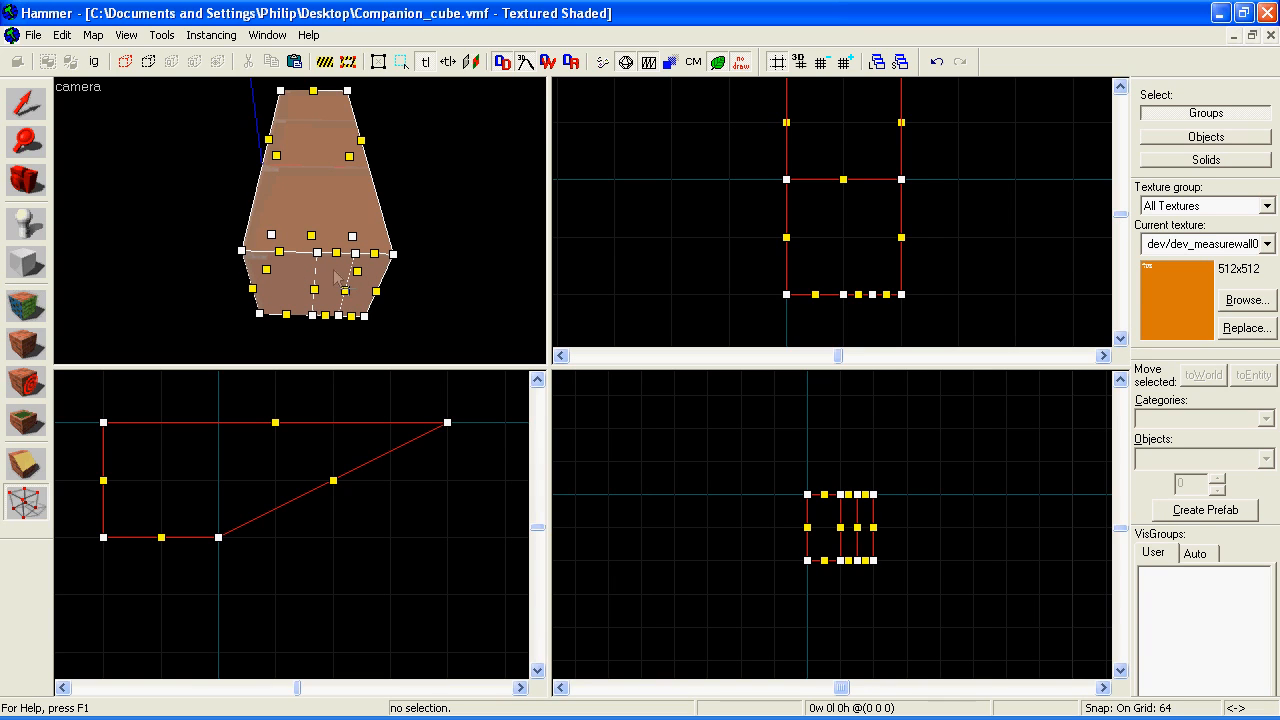
{"action": "mouse_move", "coordinate": [304, 328]}
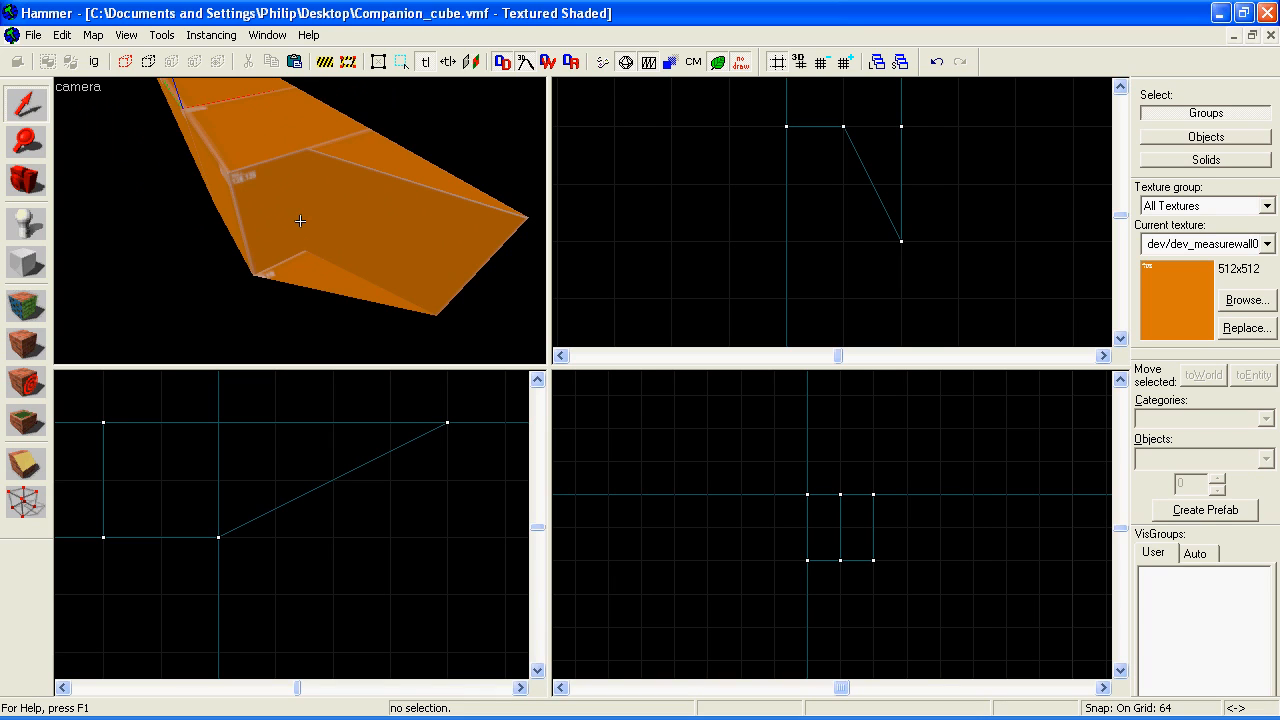
Drag a vertex of a second block to slant it into an angled piece beside the wedge.
{"action": "left_click_drag", "start_coordinate": [300, 220], "coordinate": [324, 288]}
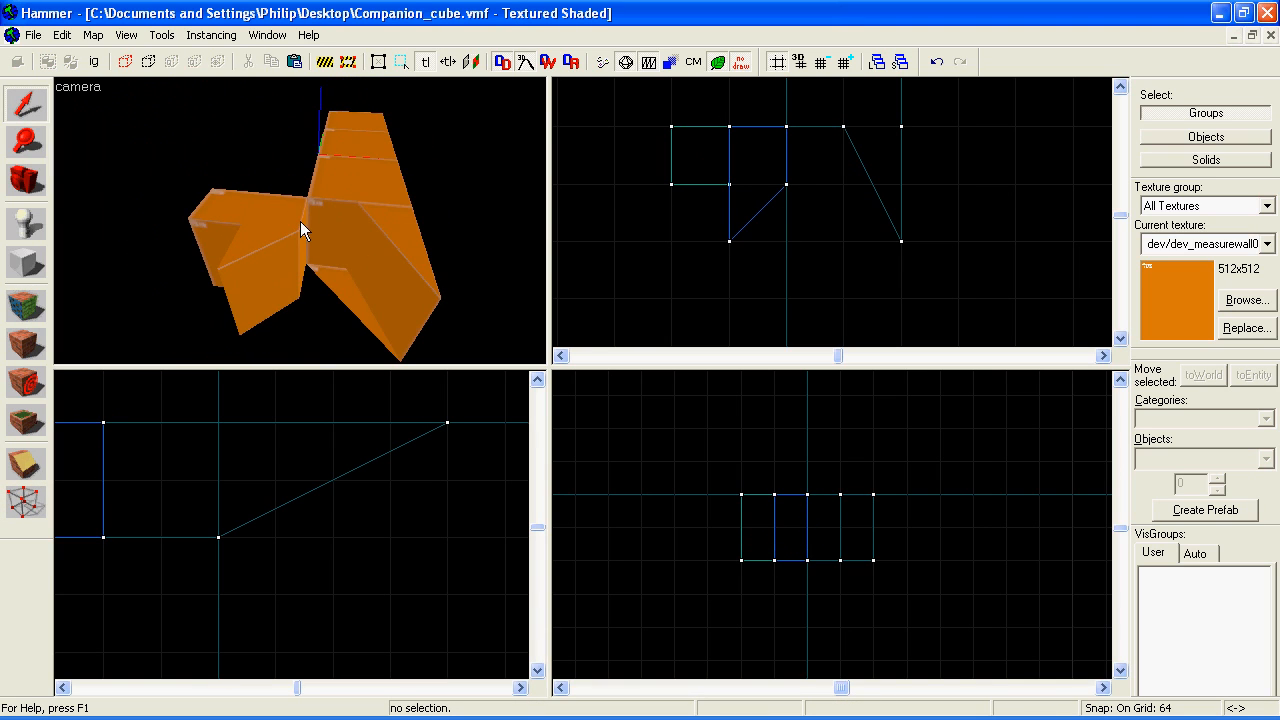
{"action": "left_click", "coordinate": [236, 240]}
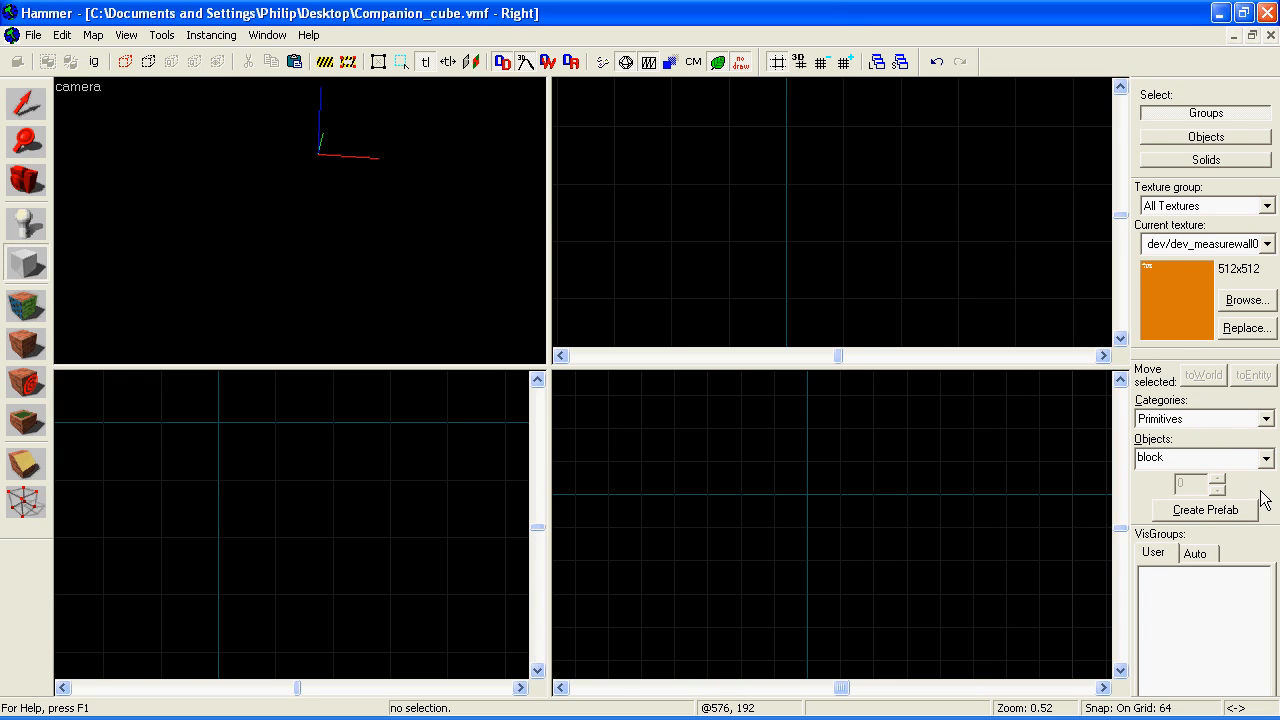
{"action": "mouse_move", "coordinate": [1270, 478]}
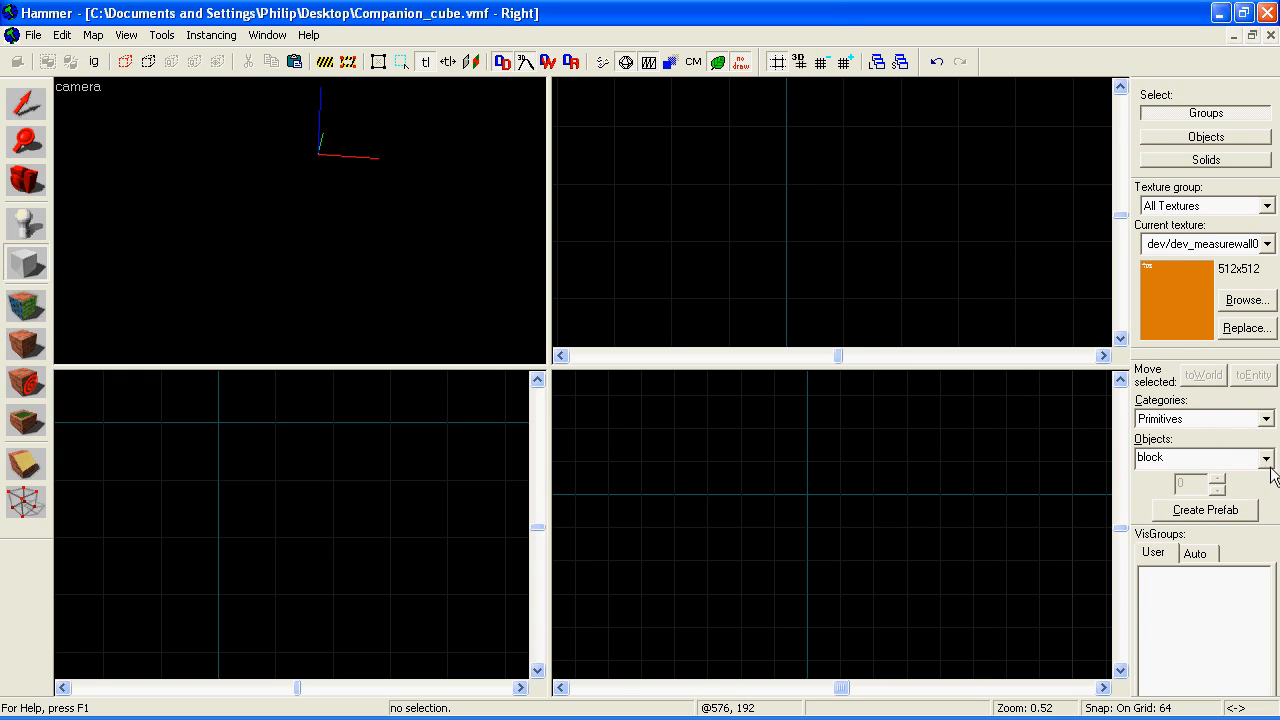
Build a sphere primitive from a box dragged in the Top view and raise sphere sides to 16.
{"action": "left_click", "coordinate": [1264, 456]}
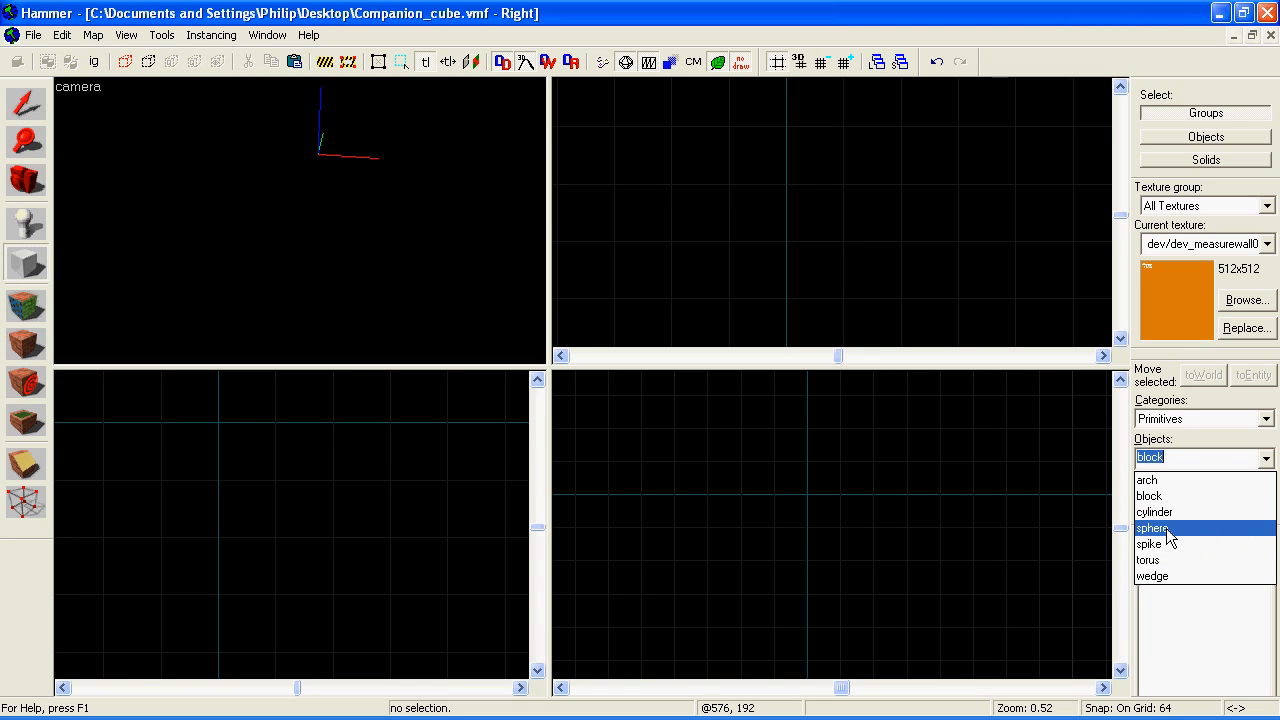
{"action": "left_click", "coordinate": [1156, 528]}
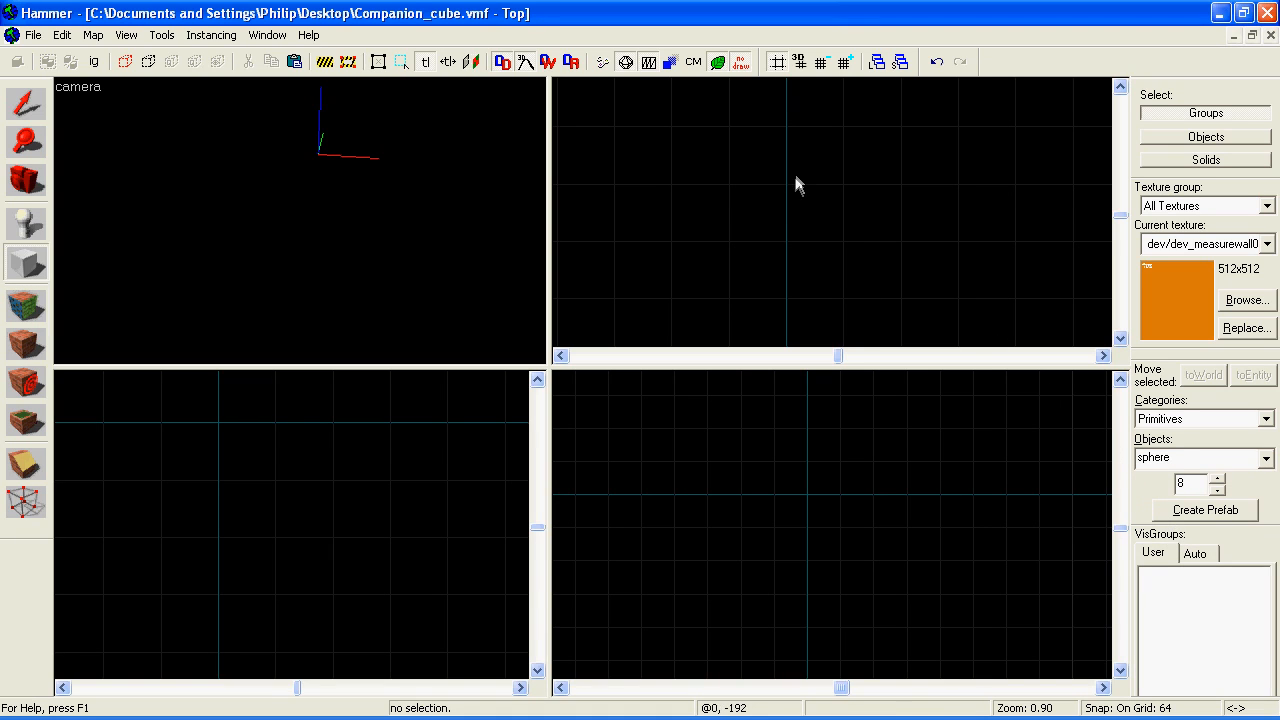
{"action": "left_click_drag", "start_coordinate": [784, 184], "coordinate": [908, 304]}
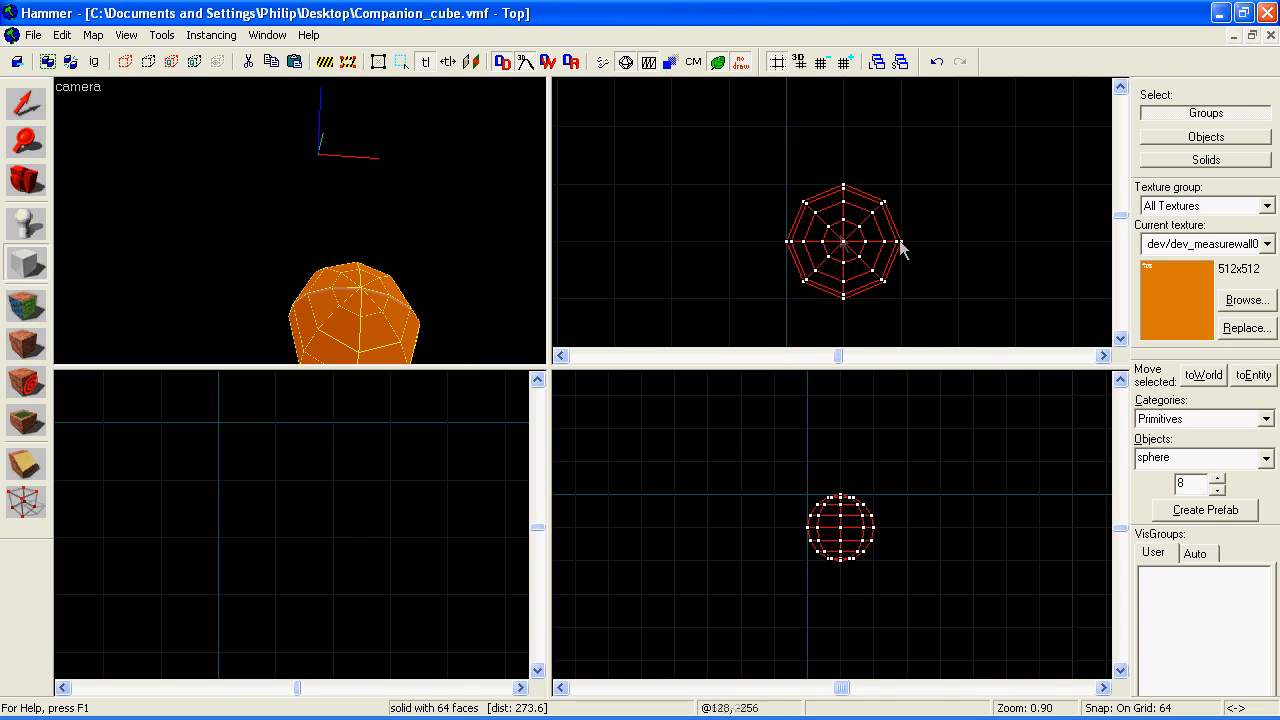
{"action": "left_click", "coordinate": [1196, 486]}
{"action": "type", "text": "16"}
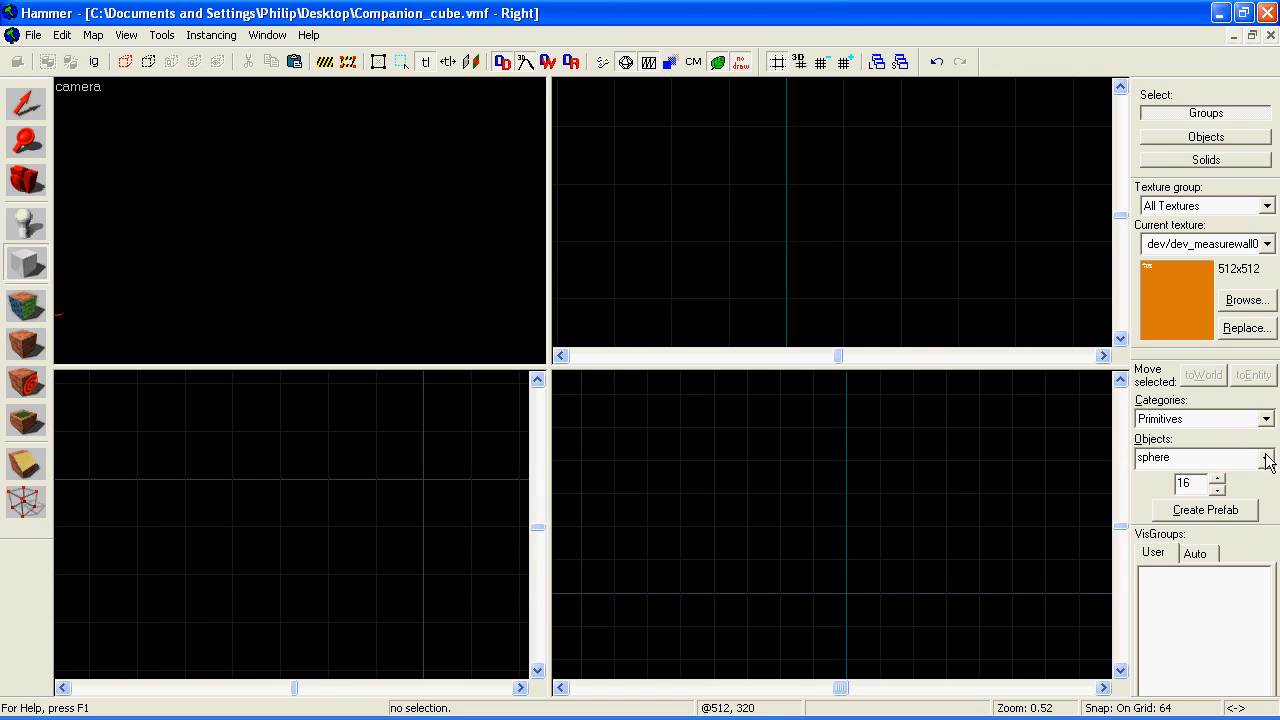
{"action": "left_click", "coordinate": [1268, 456]}
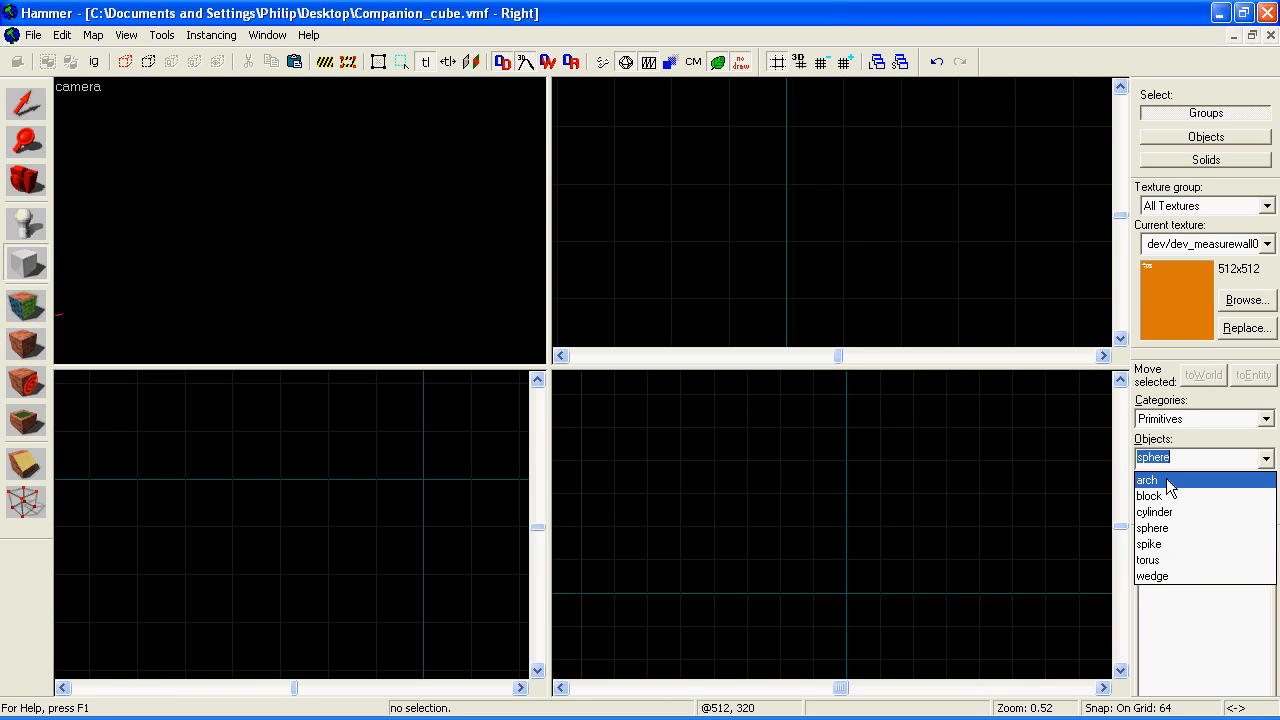
Create an arch primitive with wall width 16 and 16 sides from the Arch Properties dialog.
{"action": "left_click", "coordinate": [1148, 480]}
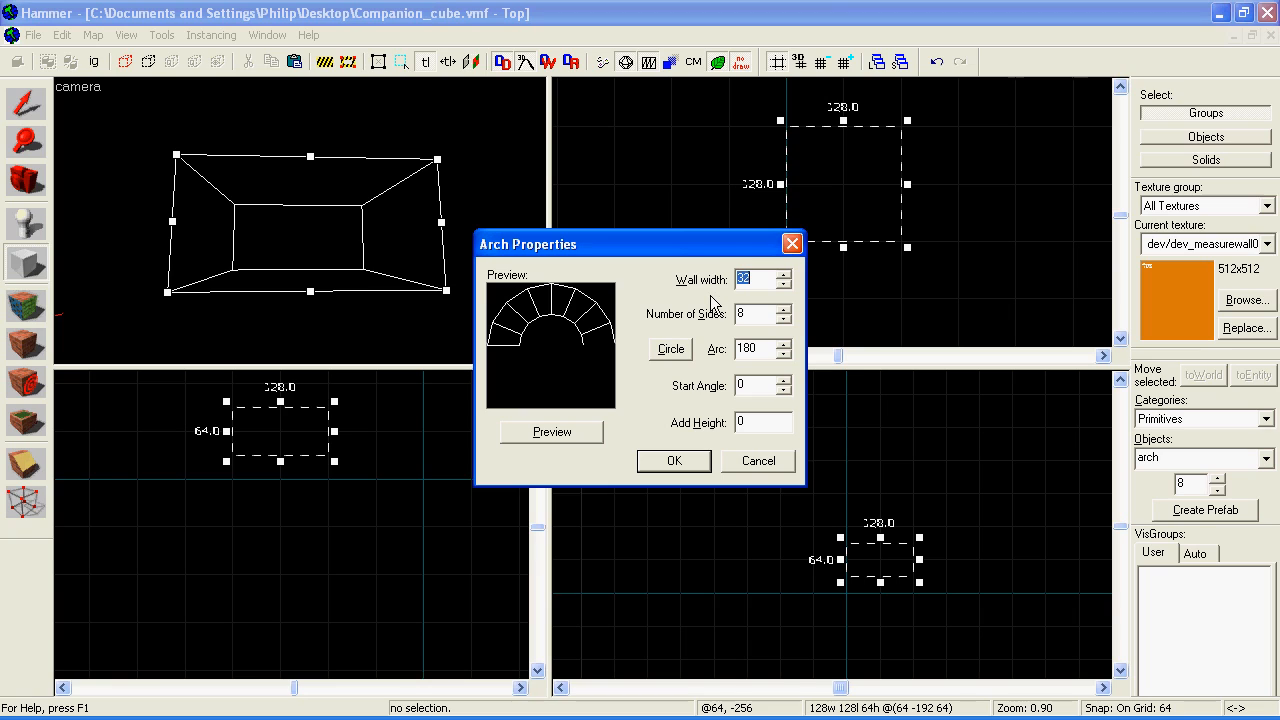
{"action": "mouse_move", "coordinate": [670, 362]}
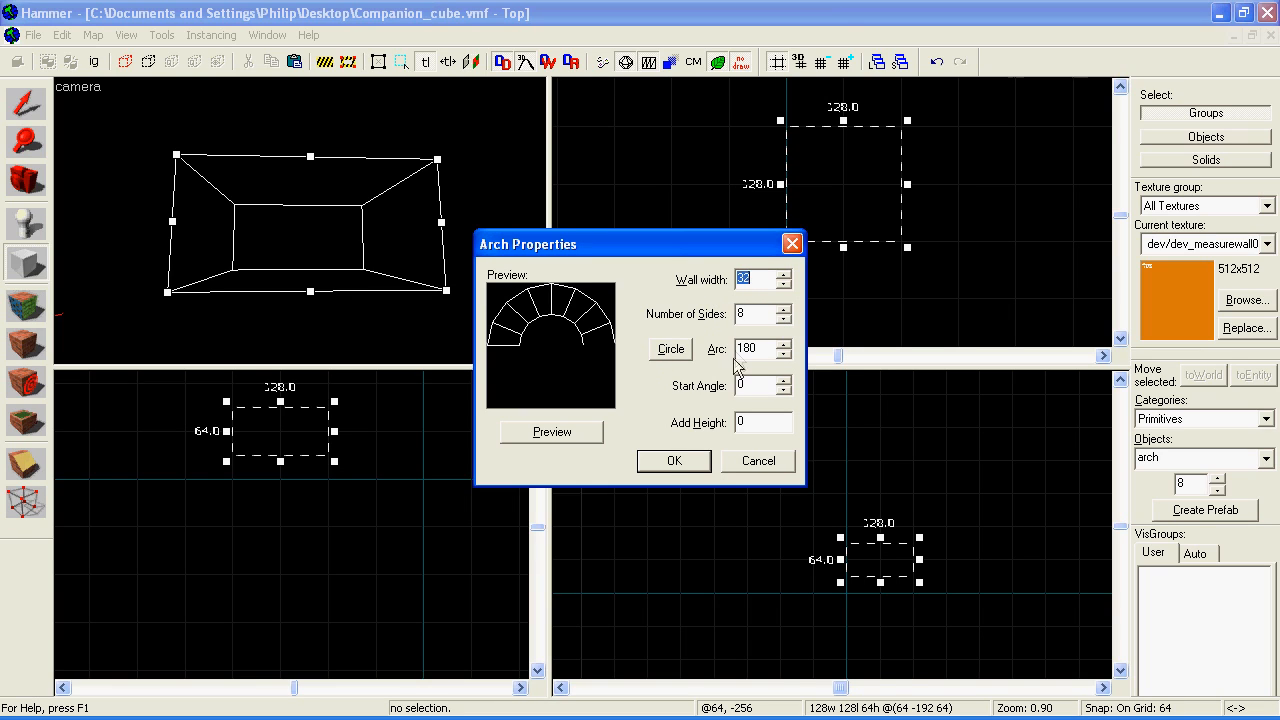
{"action": "left_click", "coordinate": [552, 432]}
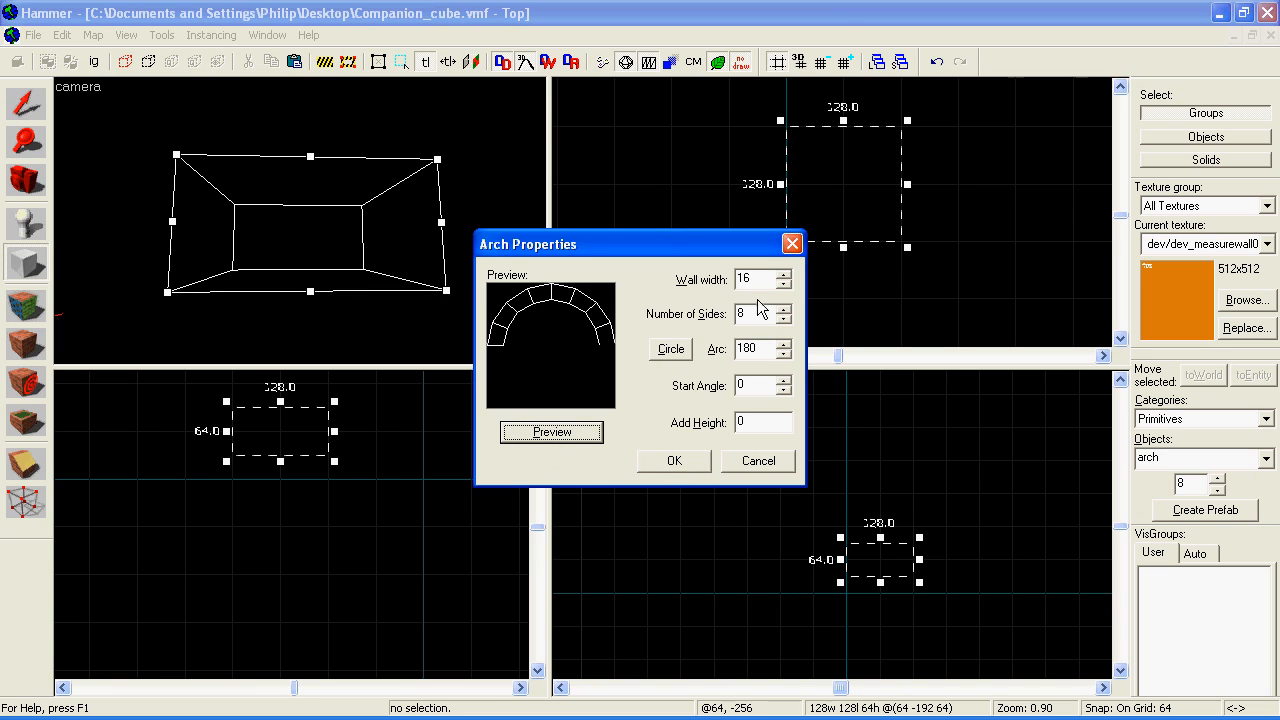
{"action": "mouse_move", "coordinate": [736, 384]}
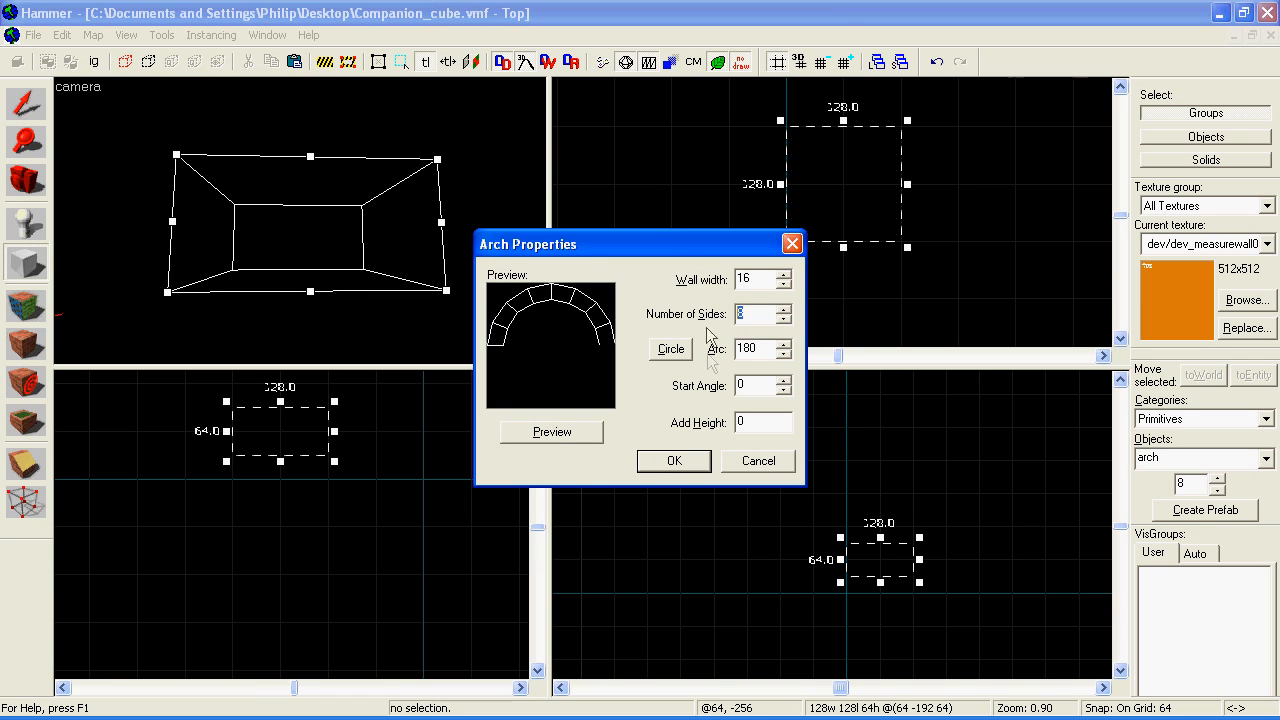
{"action": "type", "text": "16"}
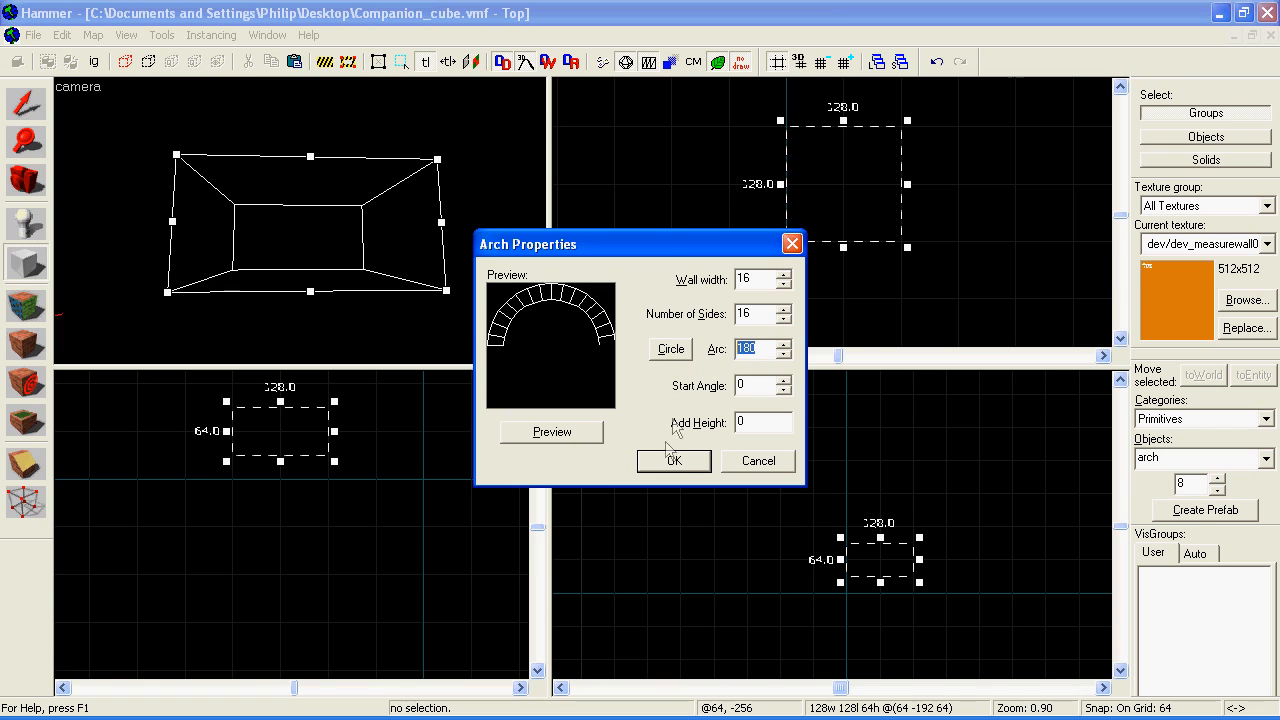
{"action": "left_click", "coordinate": [672, 460]}
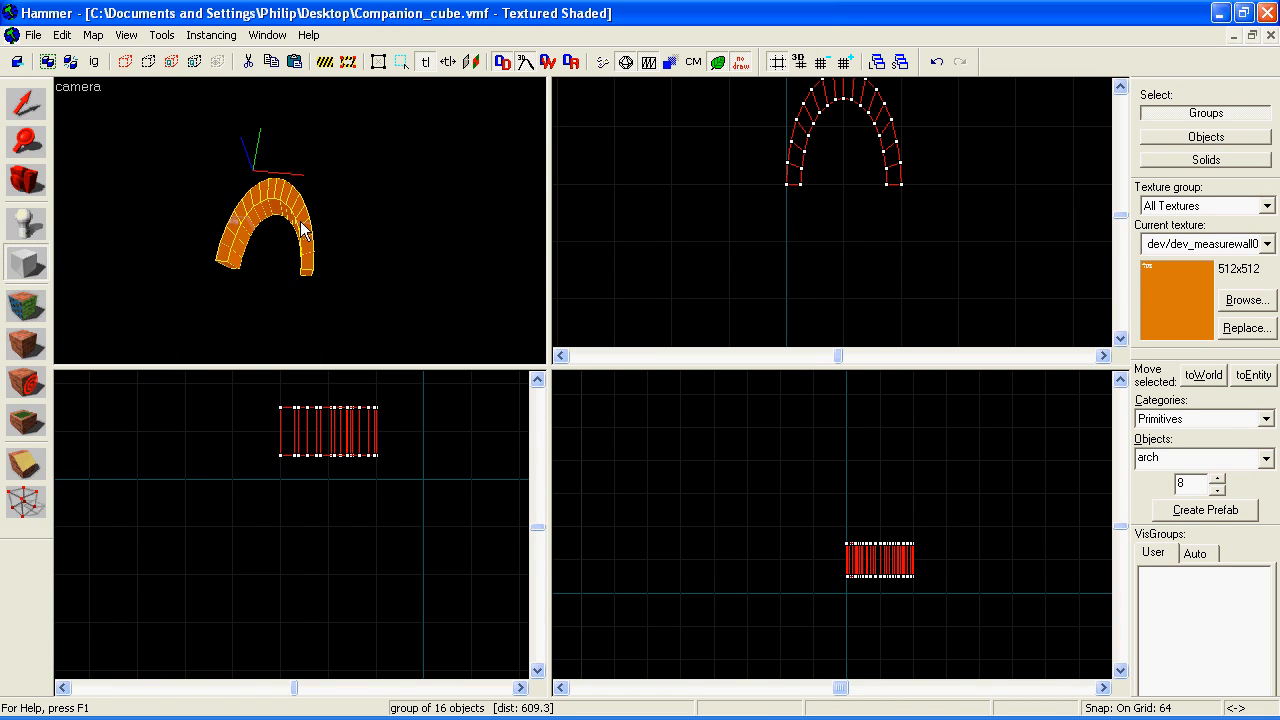
{"action": "mouse_move", "coordinate": [276, 248]}
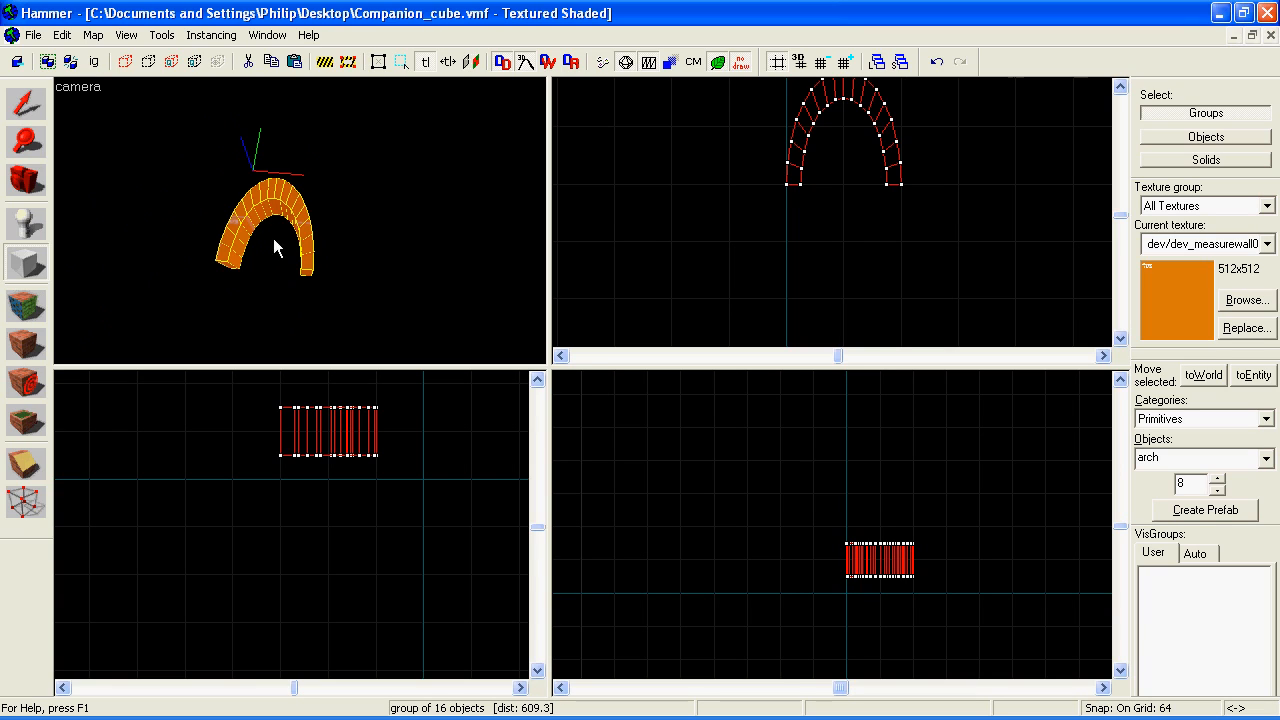
{"action": "mouse_move", "coordinate": [24, 104]}
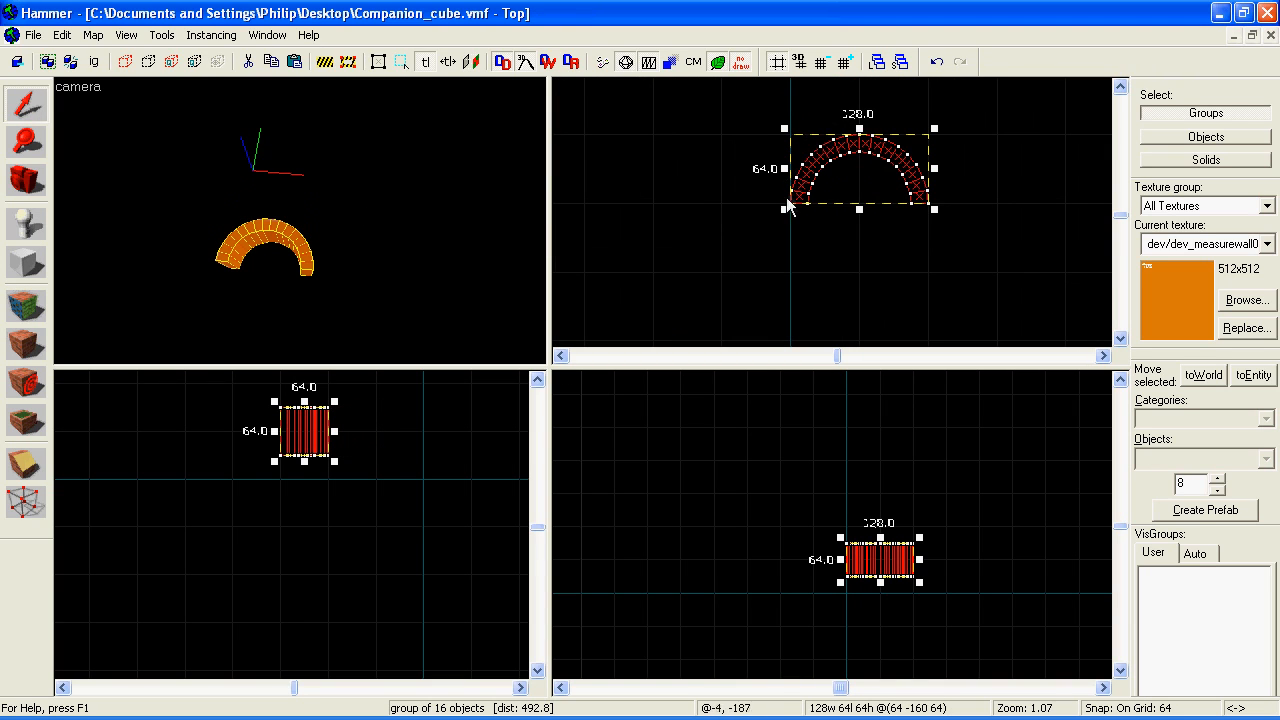
{"action": "mouse_move", "coordinate": [910, 164]}
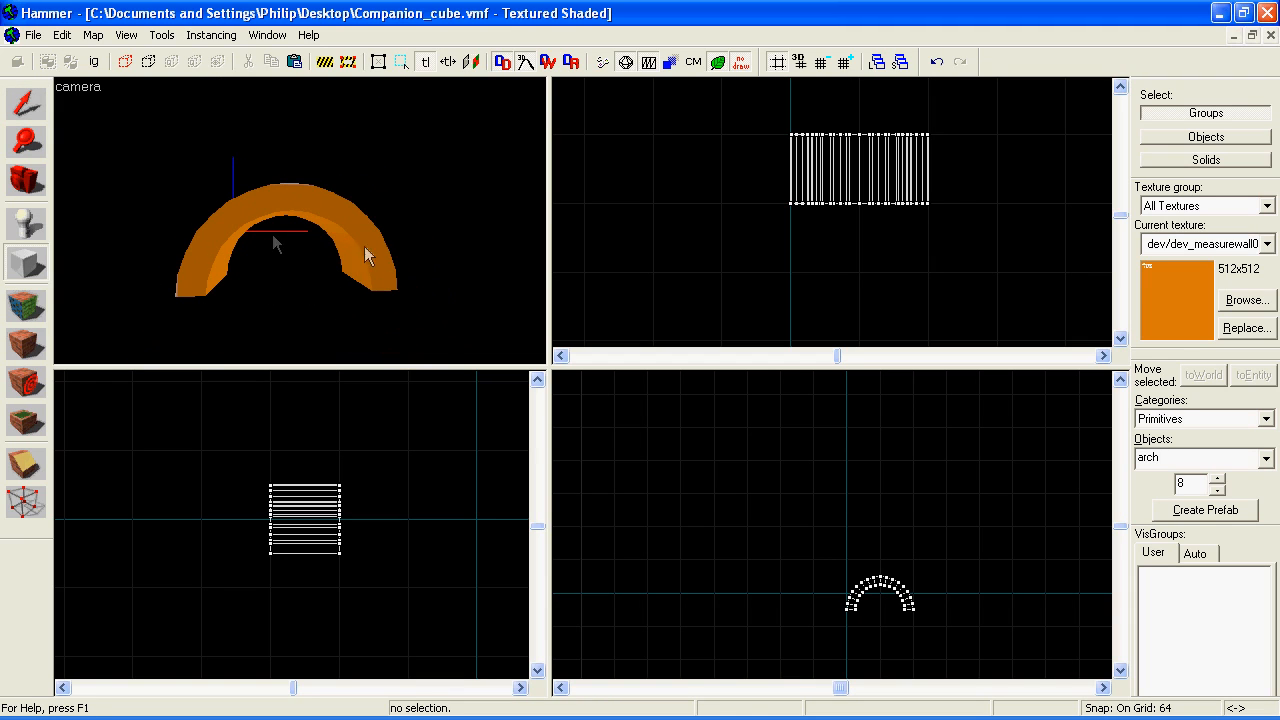
Reorient the arch upright and reopen the primitive Objects list.
{"action": "left_click", "coordinate": [1268, 456]}
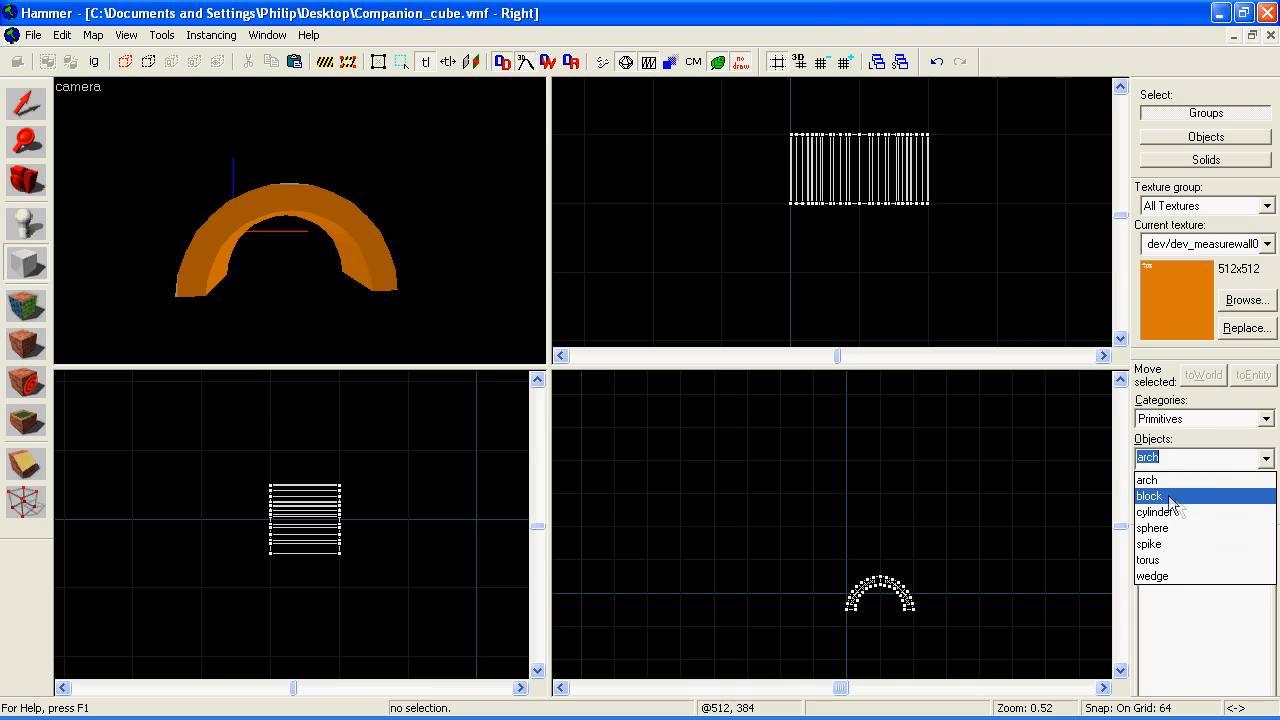